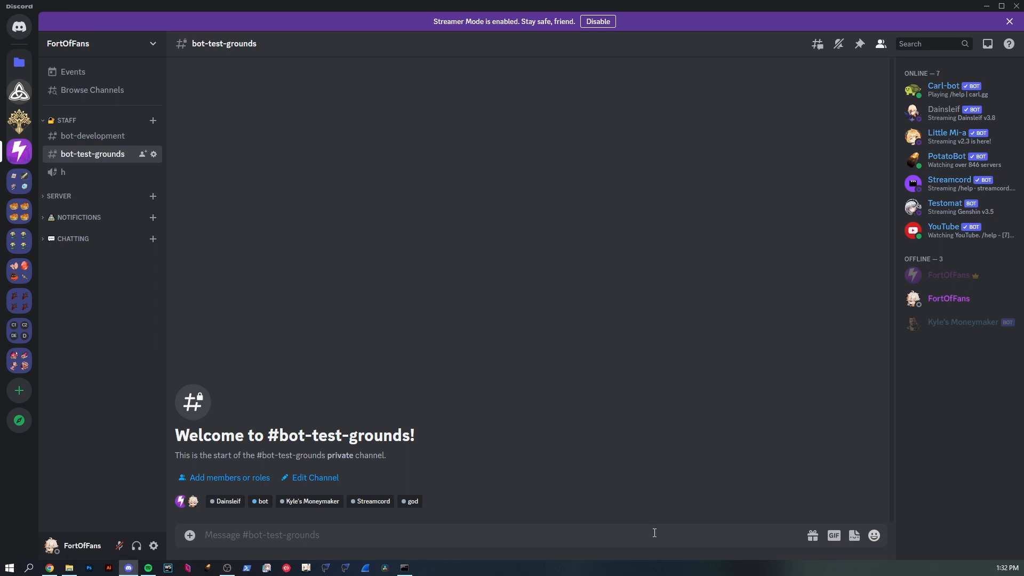
Step: Send Testomat's /changelog command in #bot-test-grounds
type("/change")
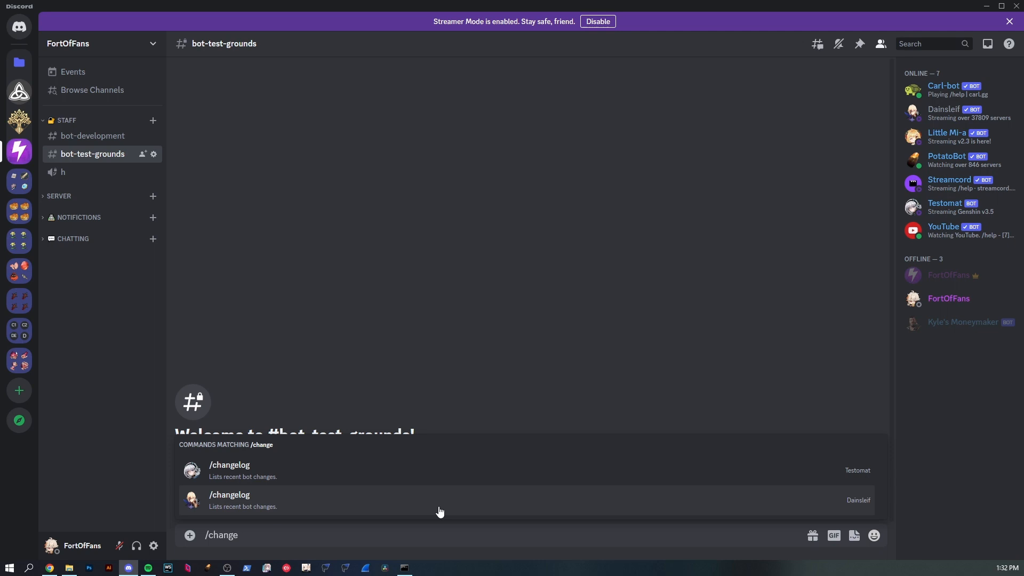
left_click(229, 469)
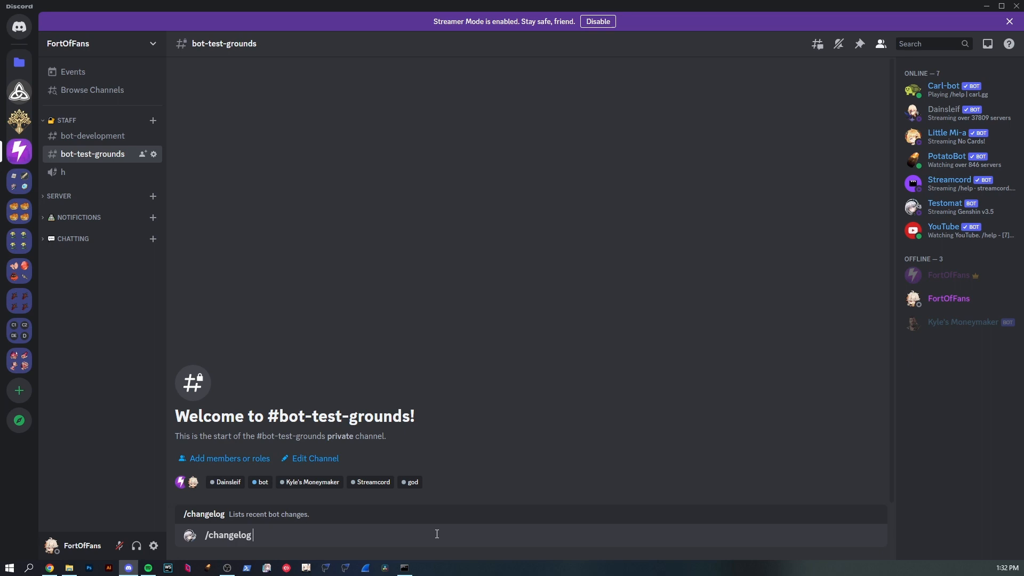
key("Enter")
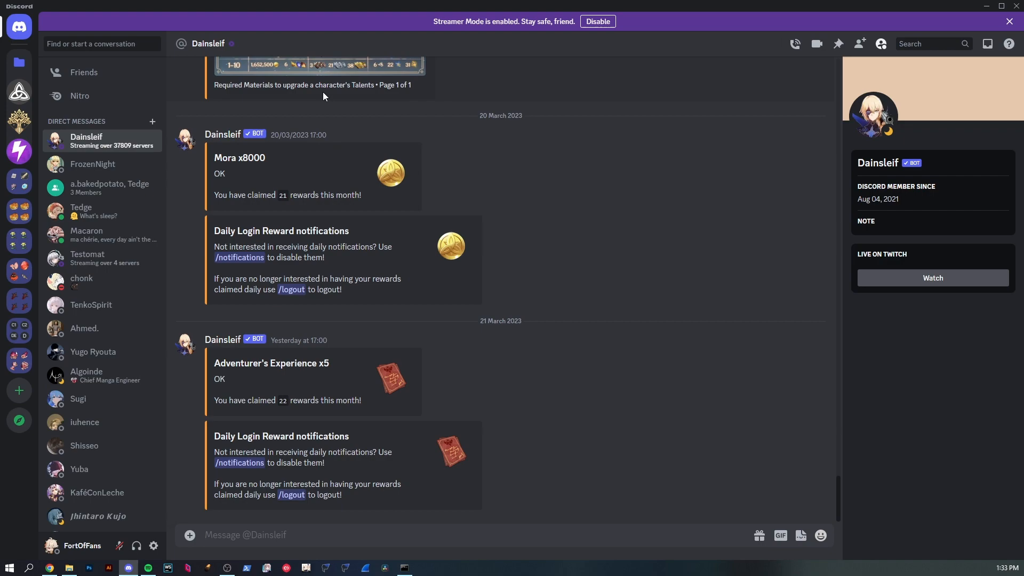
mouse_move(344, 394)
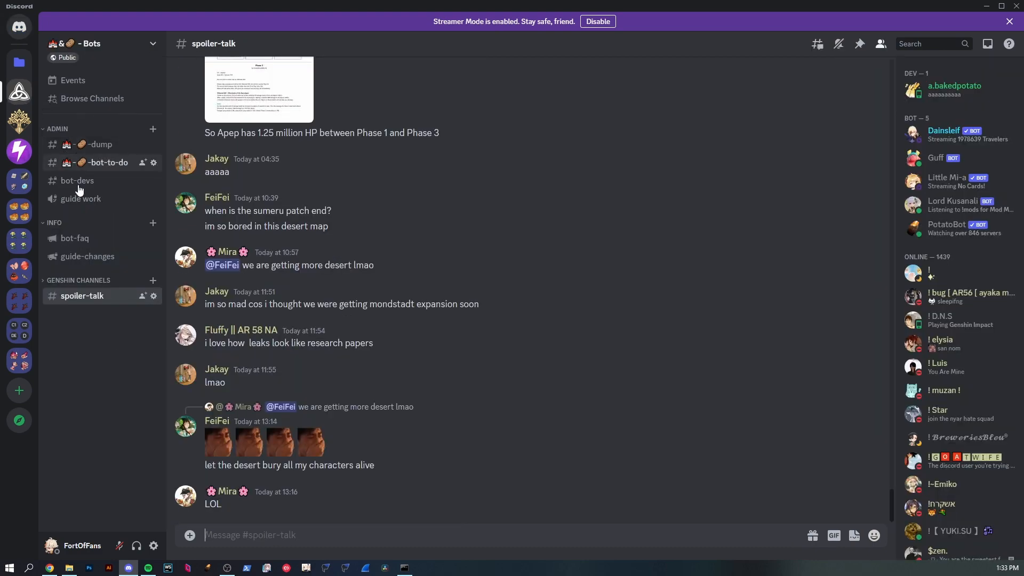
Step: Switch to the bot-devs channel in the Bots server
left_click(75, 237)
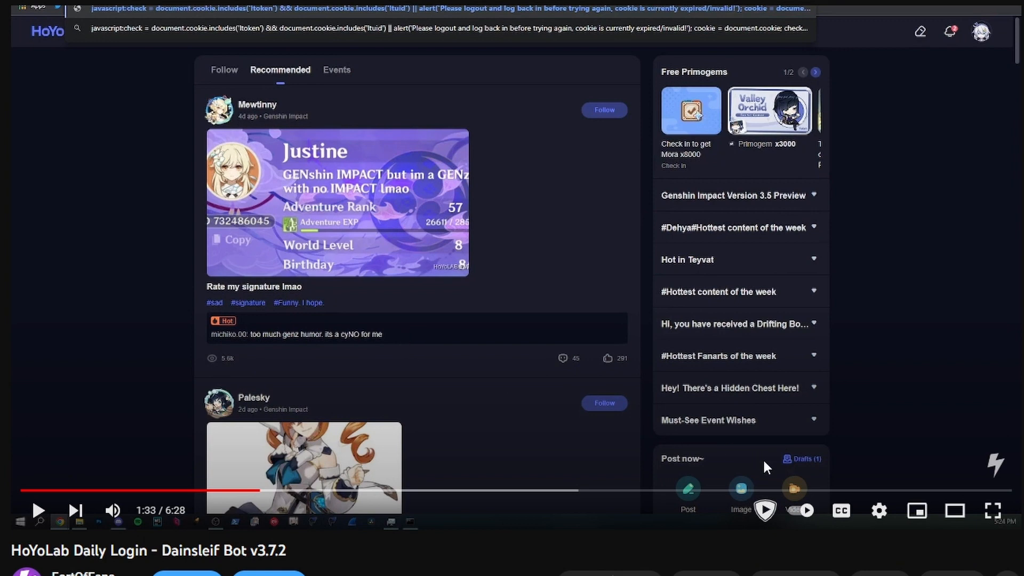
mouse_move(992, 509)
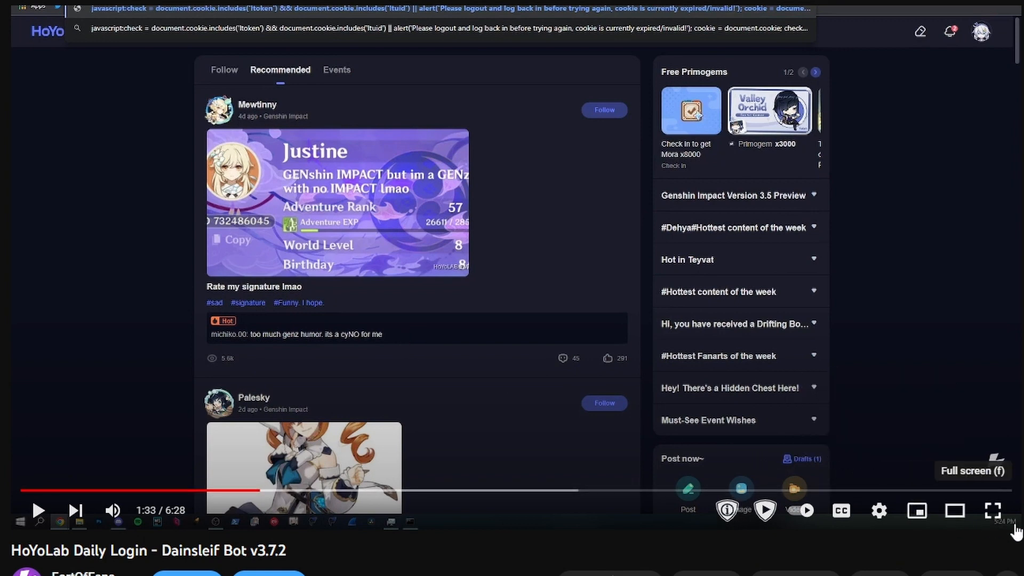
Step: Put the HoYoLab Daily Login tutorial in full screen and move down to its description
left_click(992, 509)
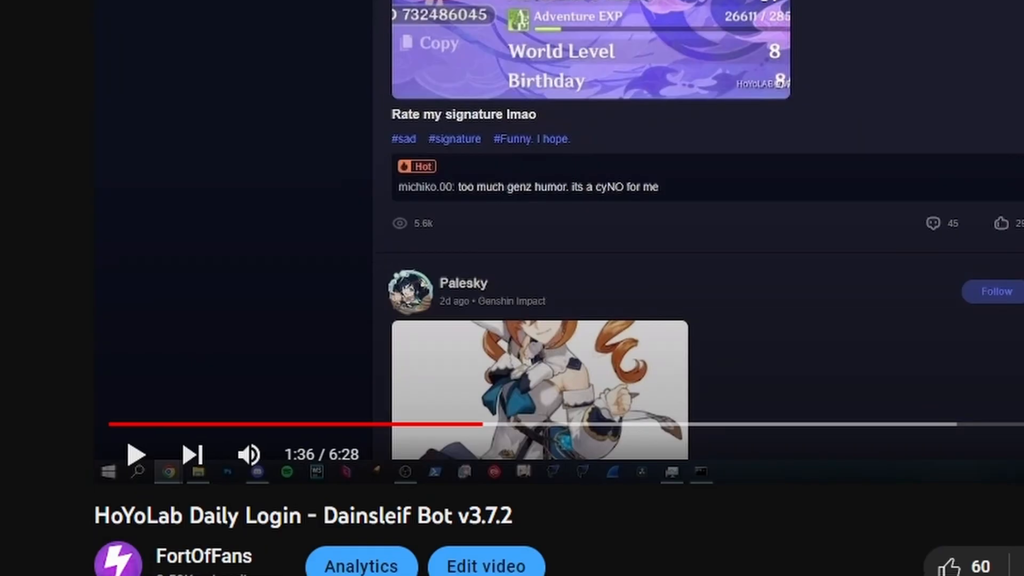
scroll("down", 3)
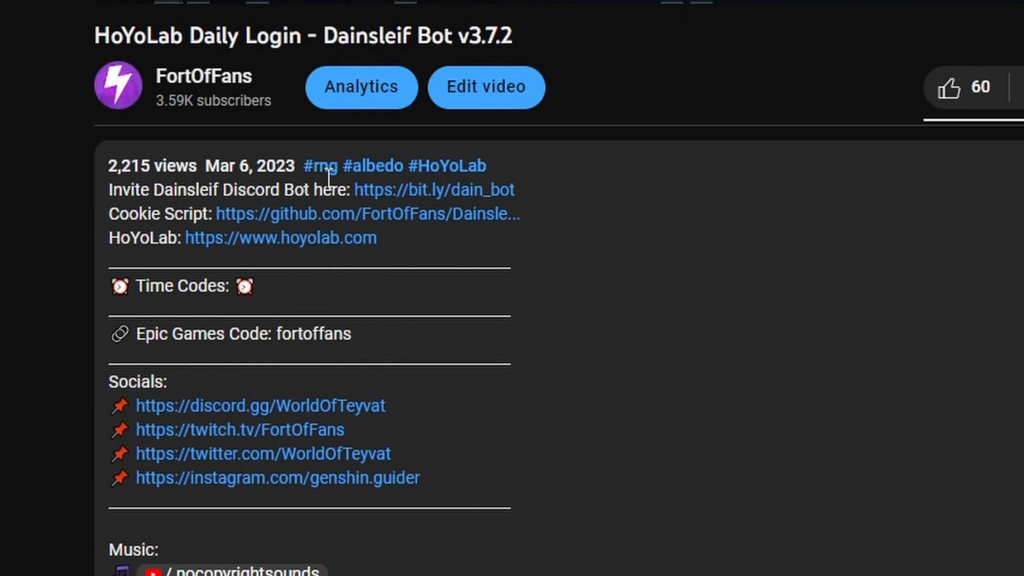
mouse_move(399, 240)
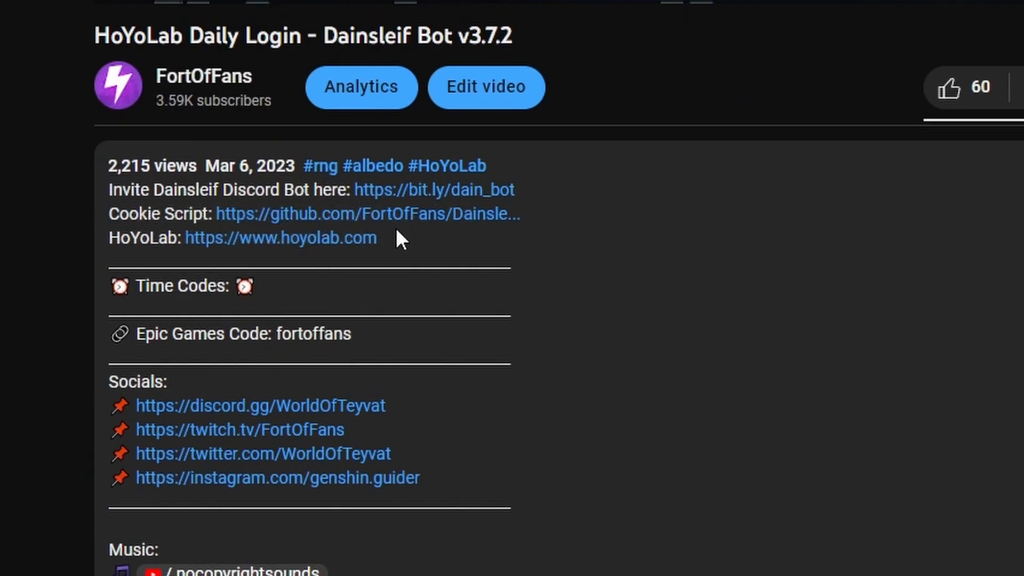
mouse_move(366, 222)
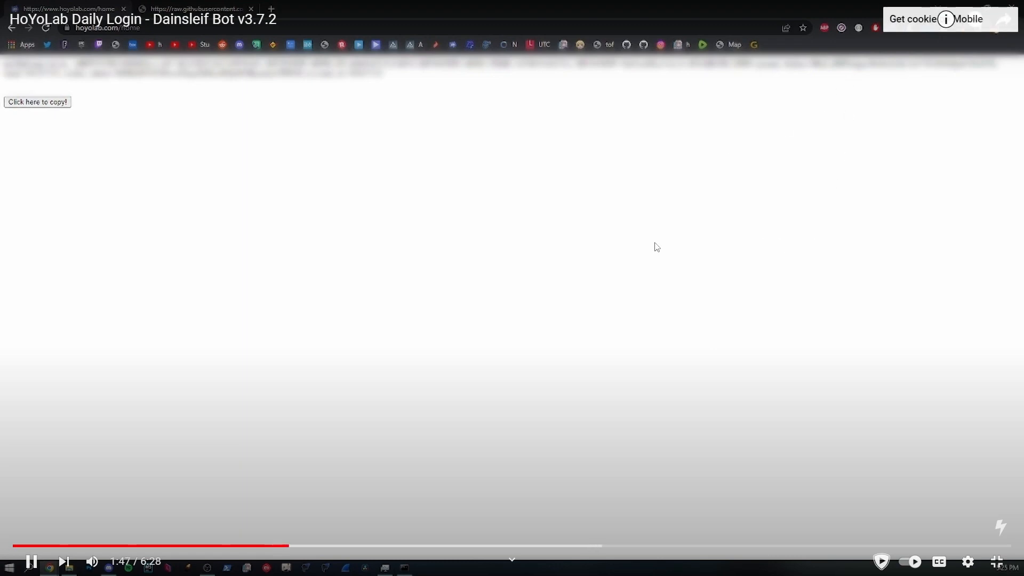
mouse_move(493, 282)
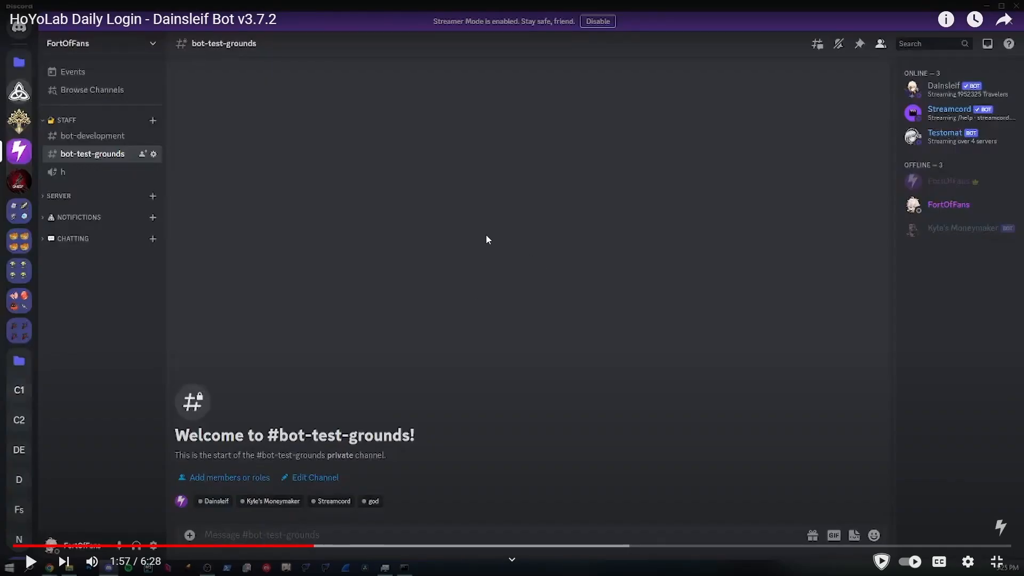
mouse_move(483, 242)
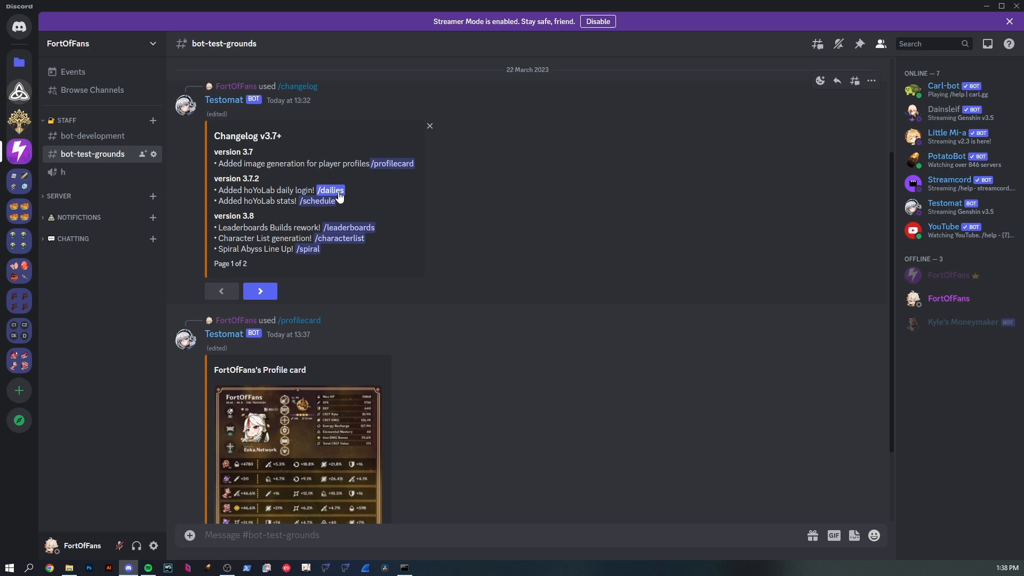
type("/dailies")
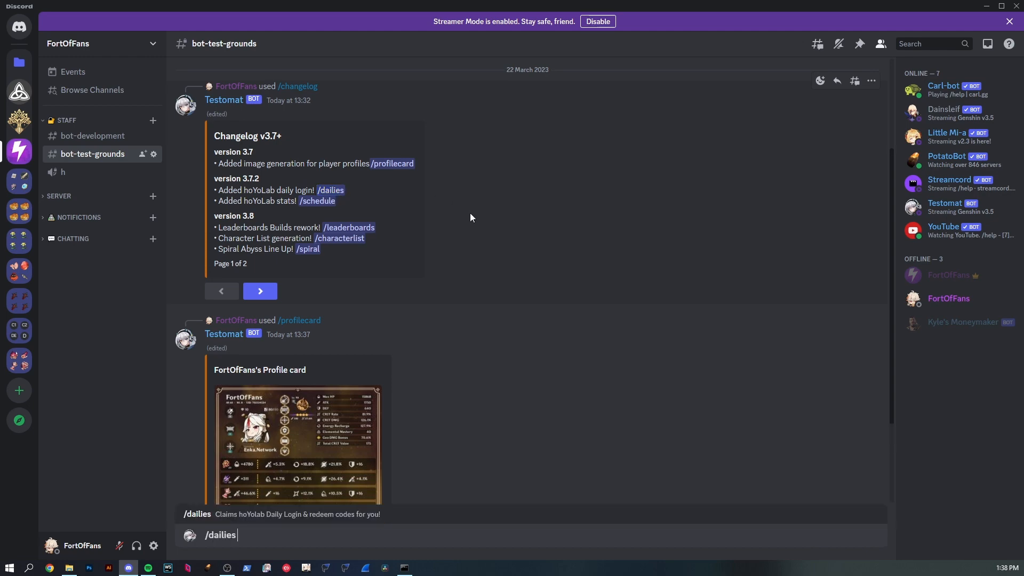
key("enter")
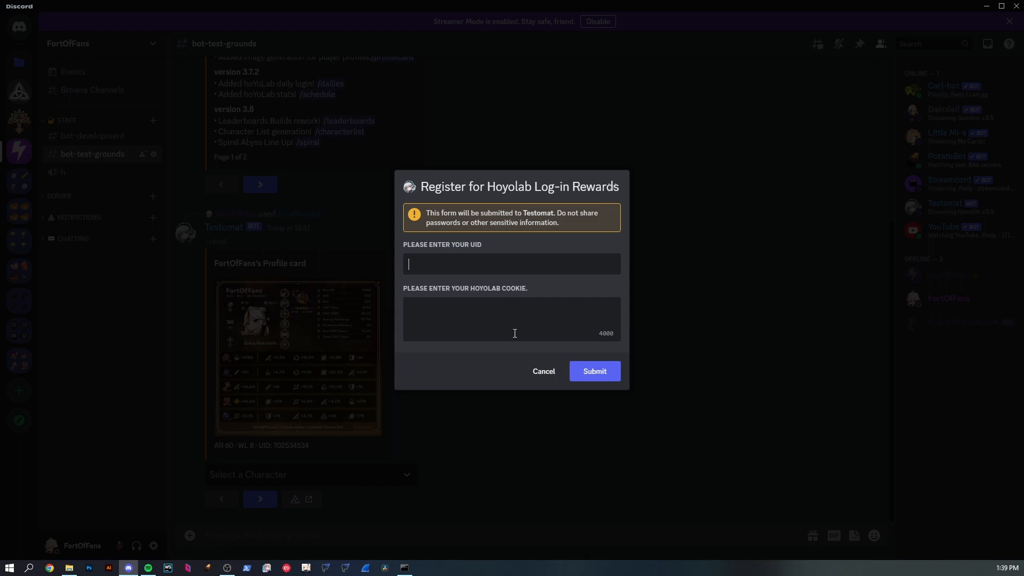
left_click(542, 371)
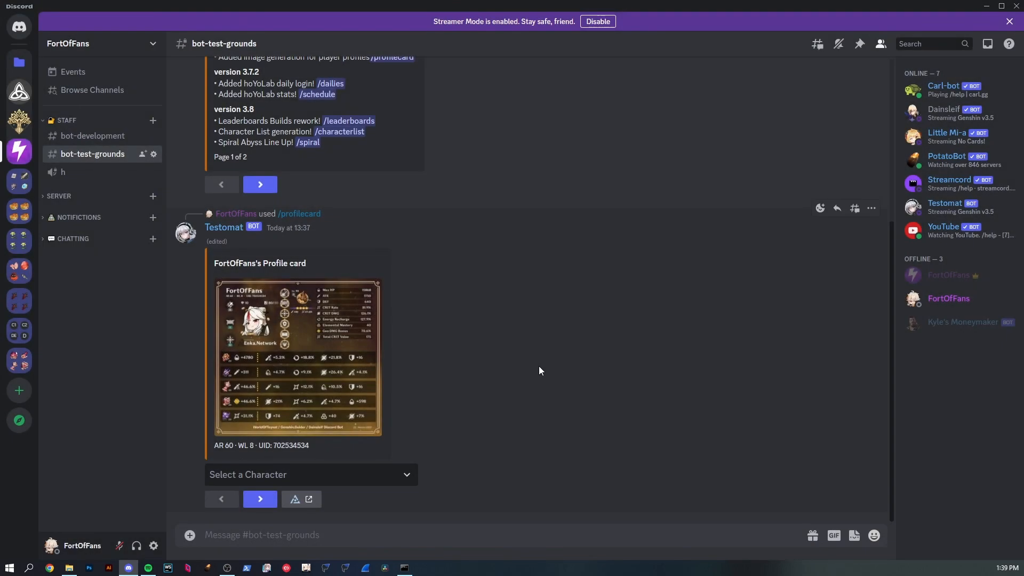
mouse_move(516, 324)
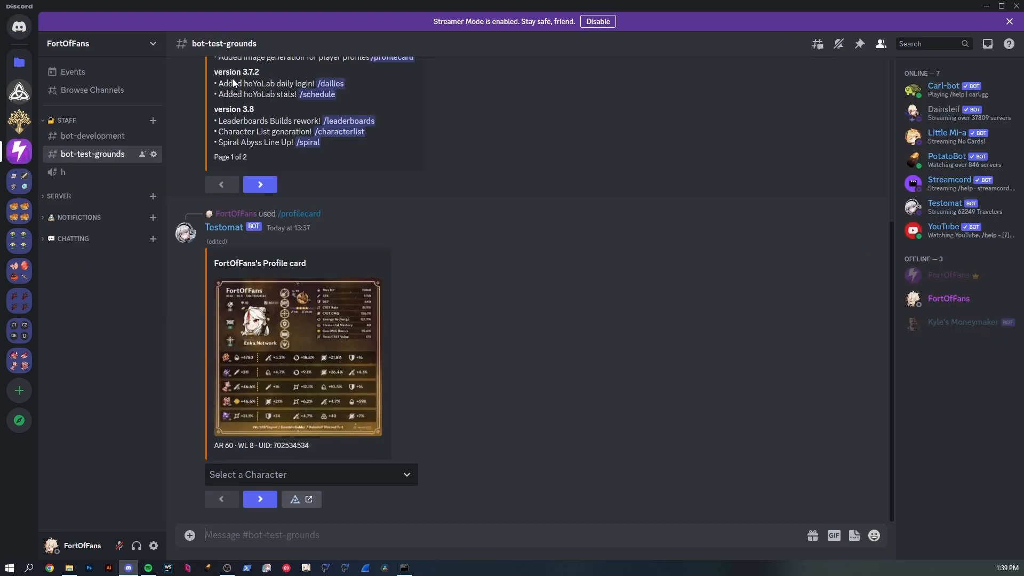
mouse_move(351, 85)
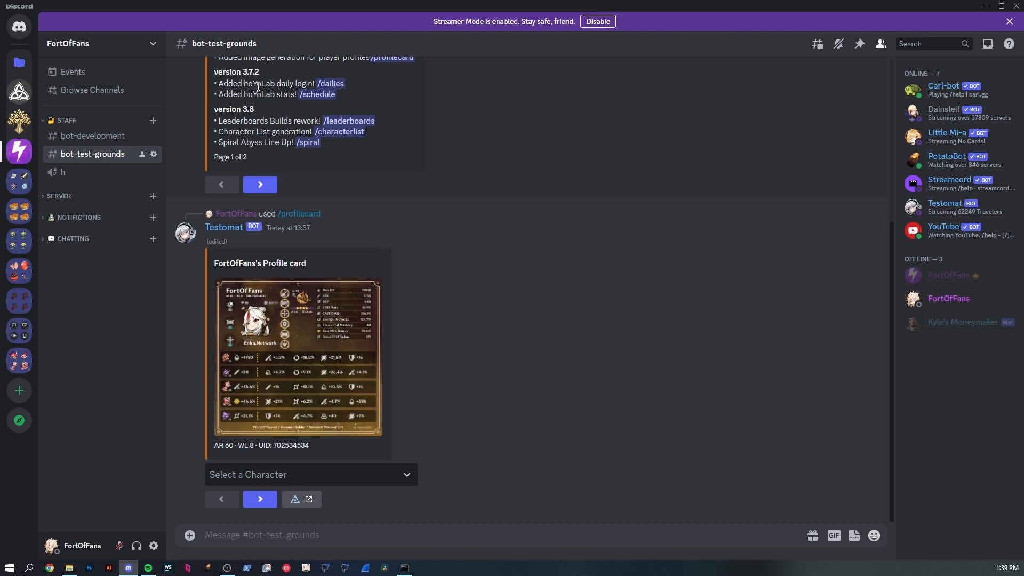
mouse_move(498, 526)
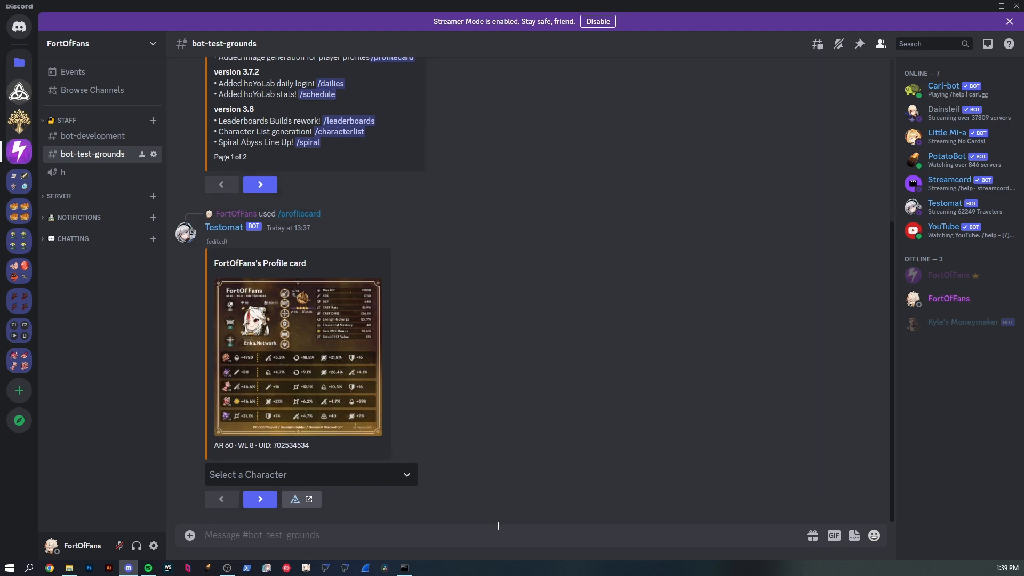
Step: Run Testomat's /schedule to post resin and expedition return times
type("/sche")
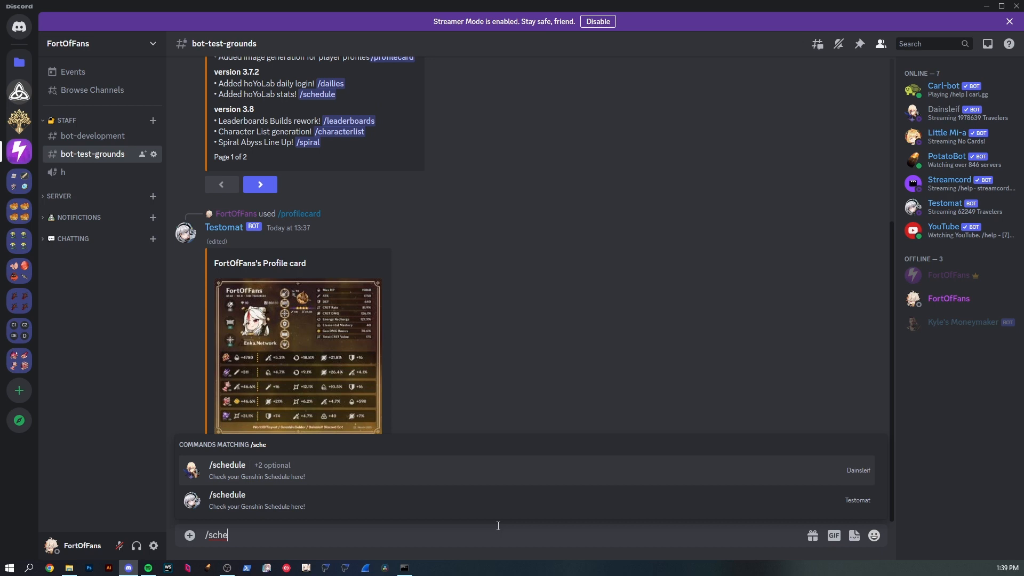
key("Enter")
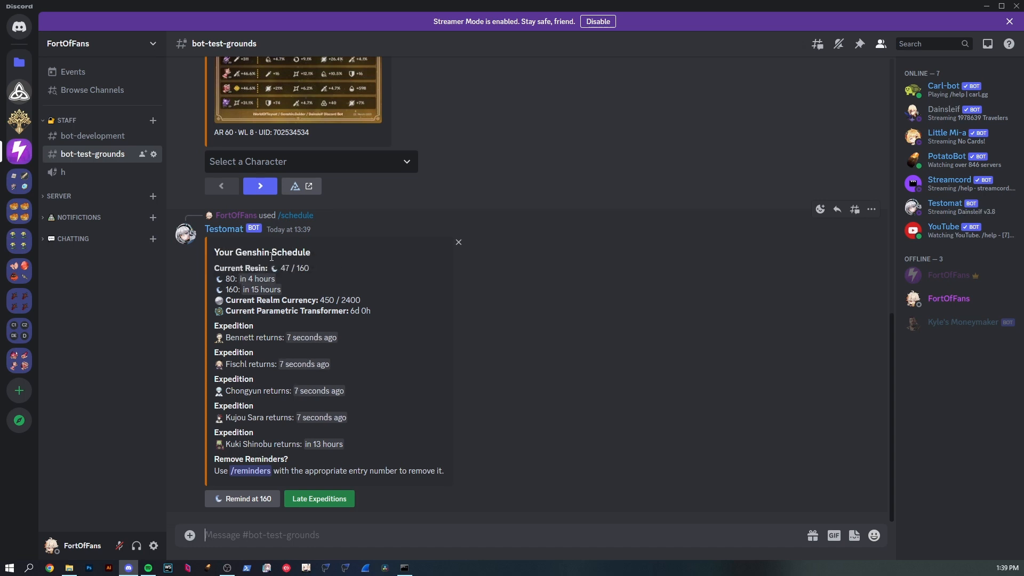
mouse_move(335, 246)
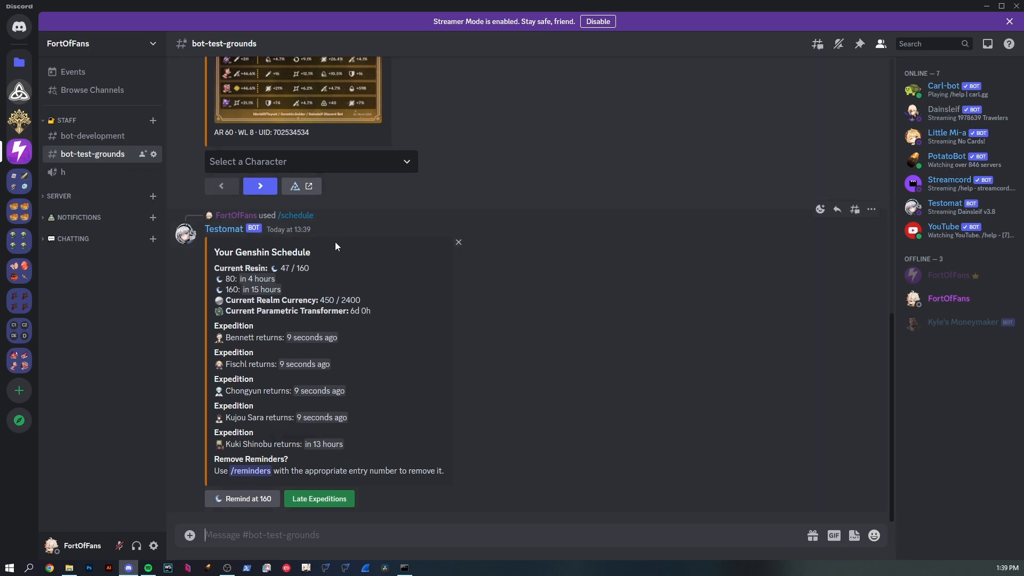
mouse_move(306, 268)
type("/")
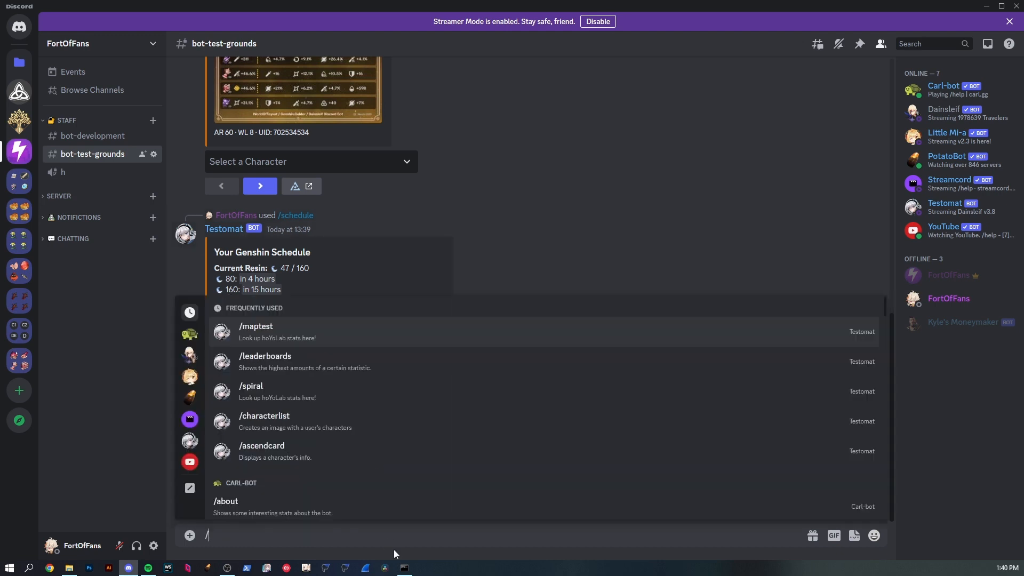
Step: Run /schedule, /changelog and /hoyostats for FortOfFans in the test channel
type("sch")
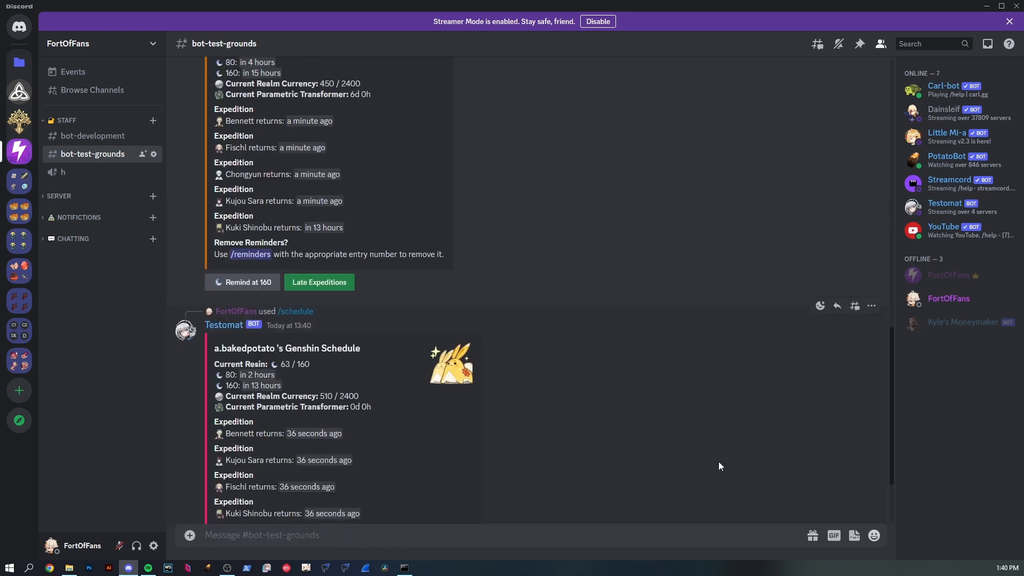
type("/cha")
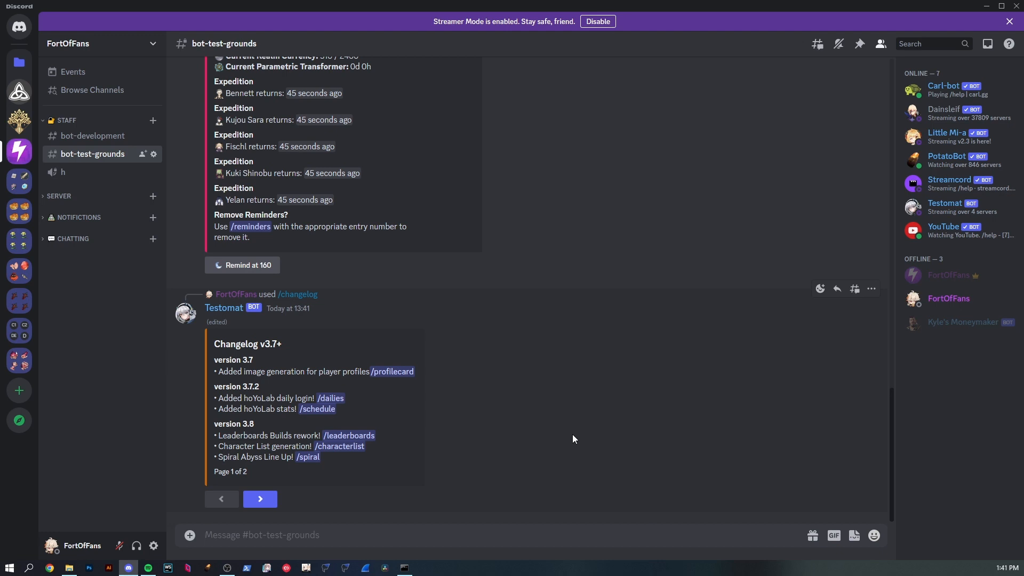
type("/hoy")
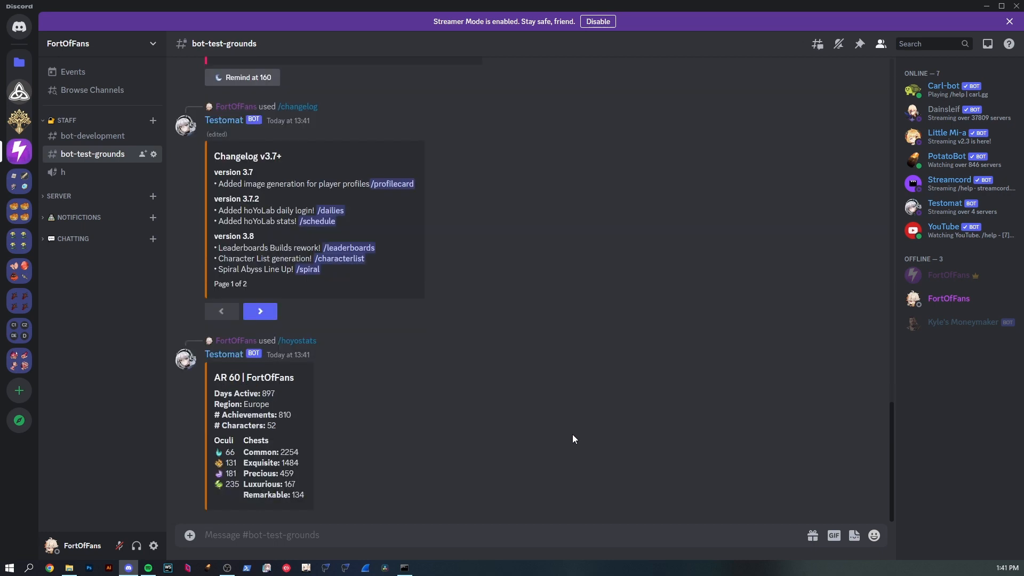
mouse_move(441, 431)
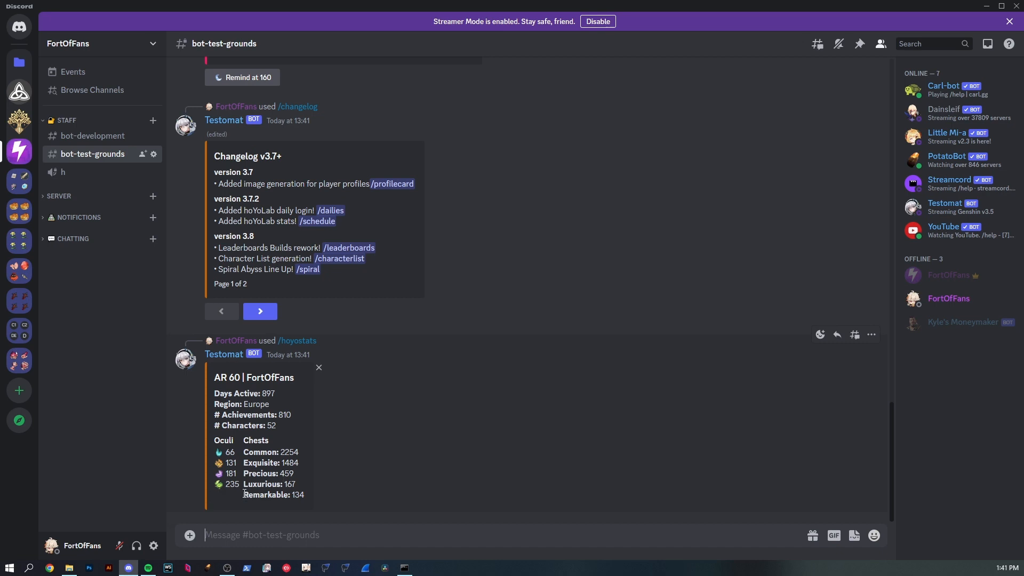
mouse_move(302, 498)
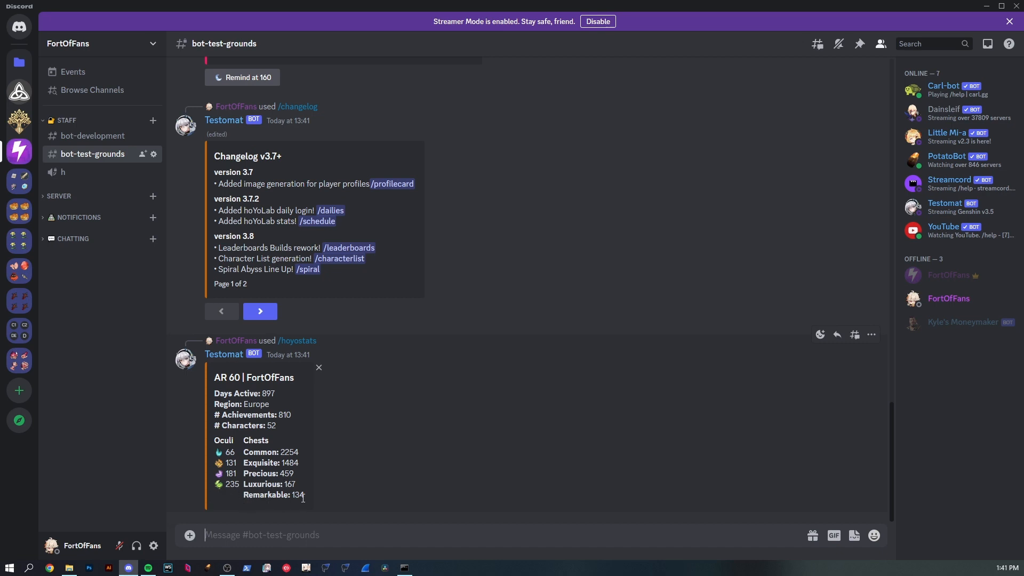
mouse_move(220, 472)
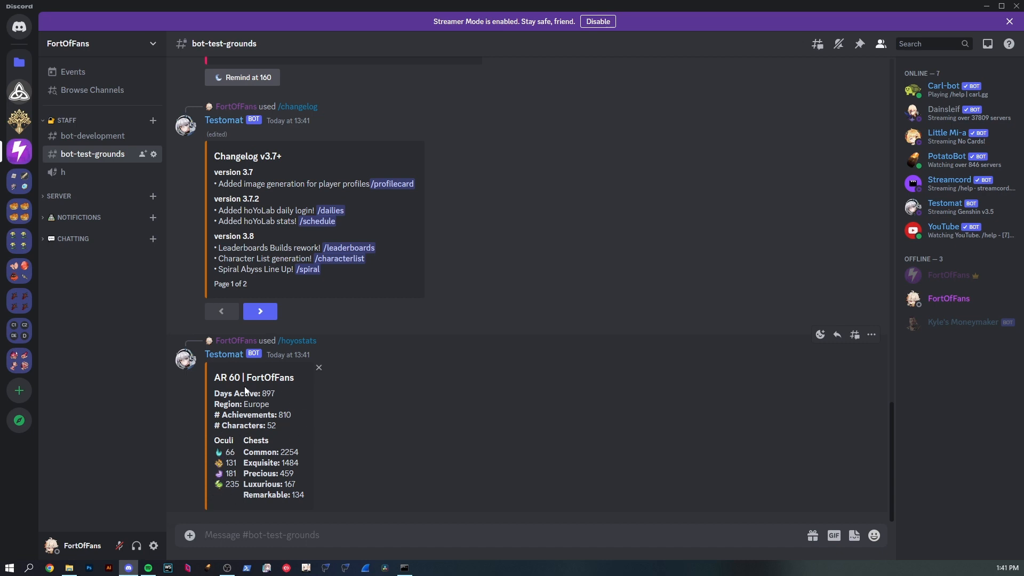
mouse_move(286, 413)
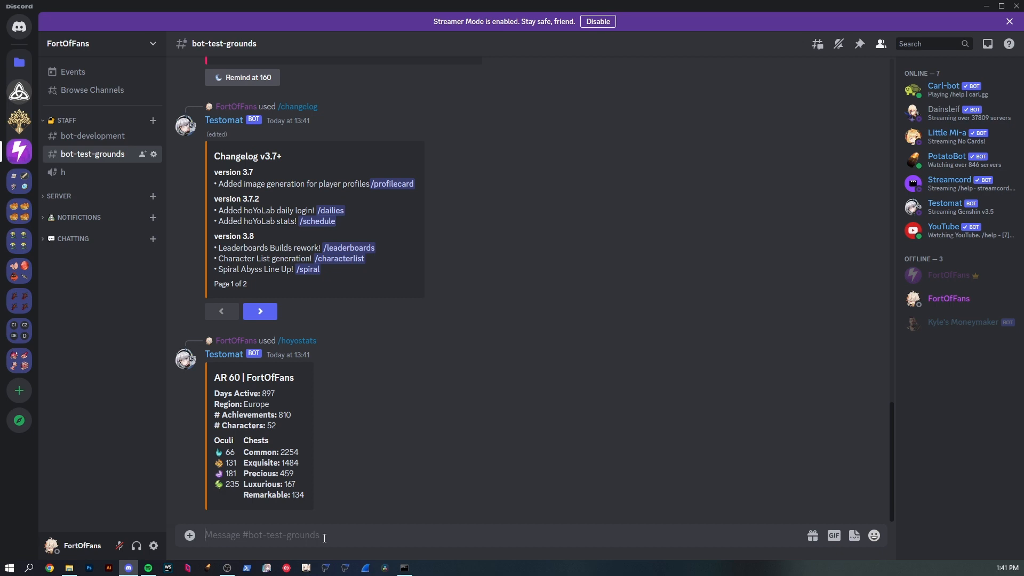
Step: Run /hoyostats for another member's Traveller accounts, then repost the changelog
type("/hoyostats user abk")
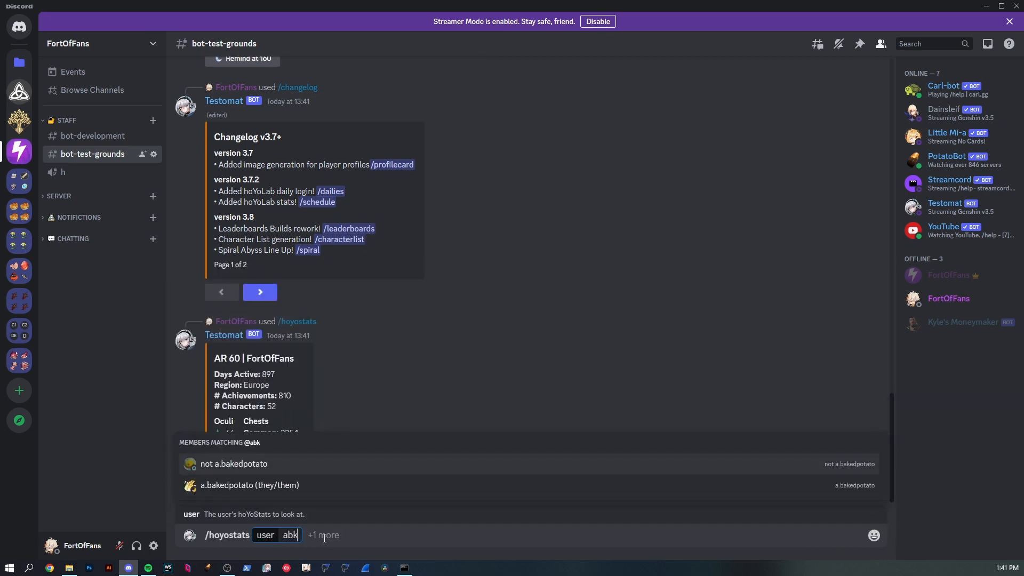
key("enter")
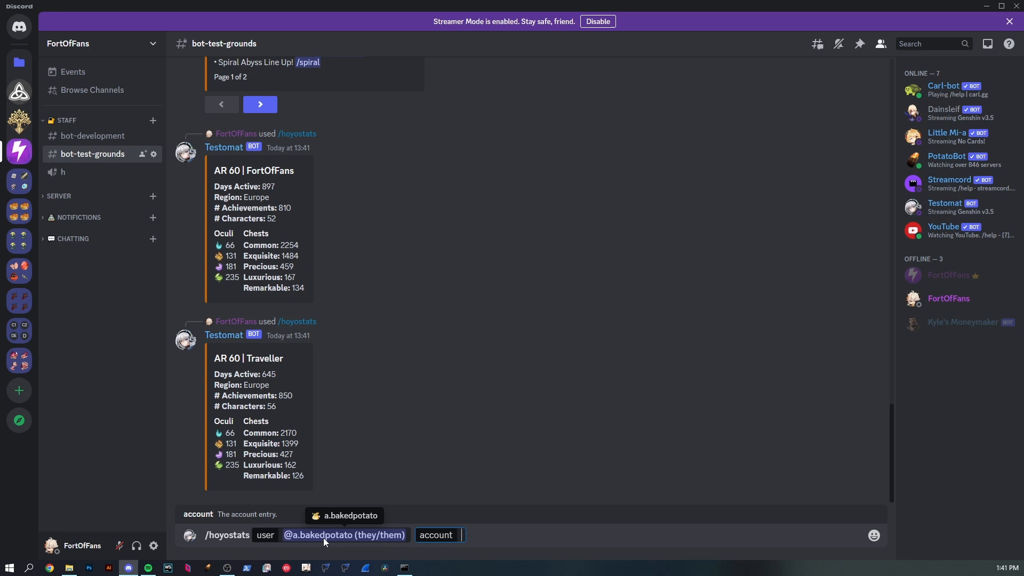
key("enter")
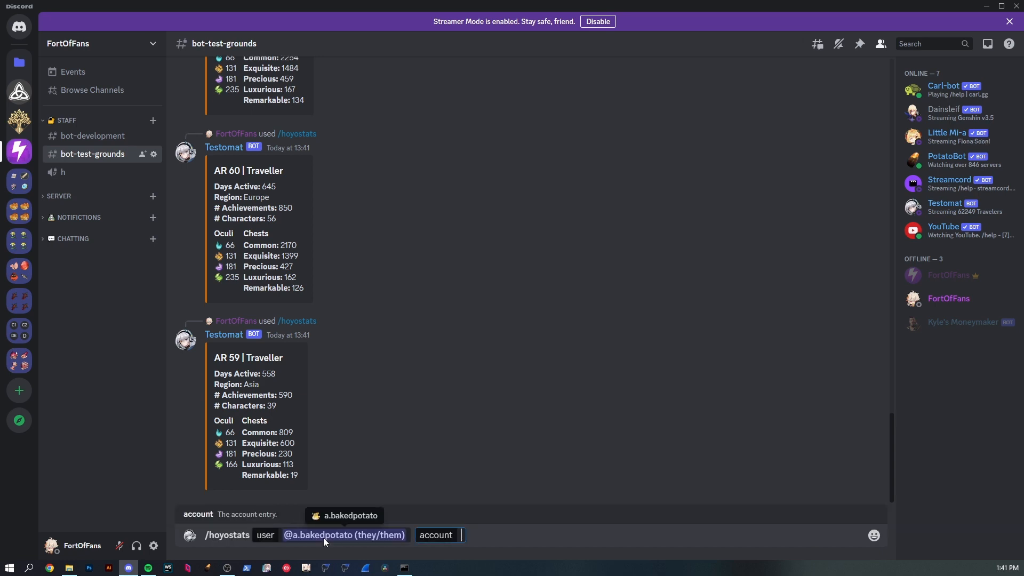
type("/c")
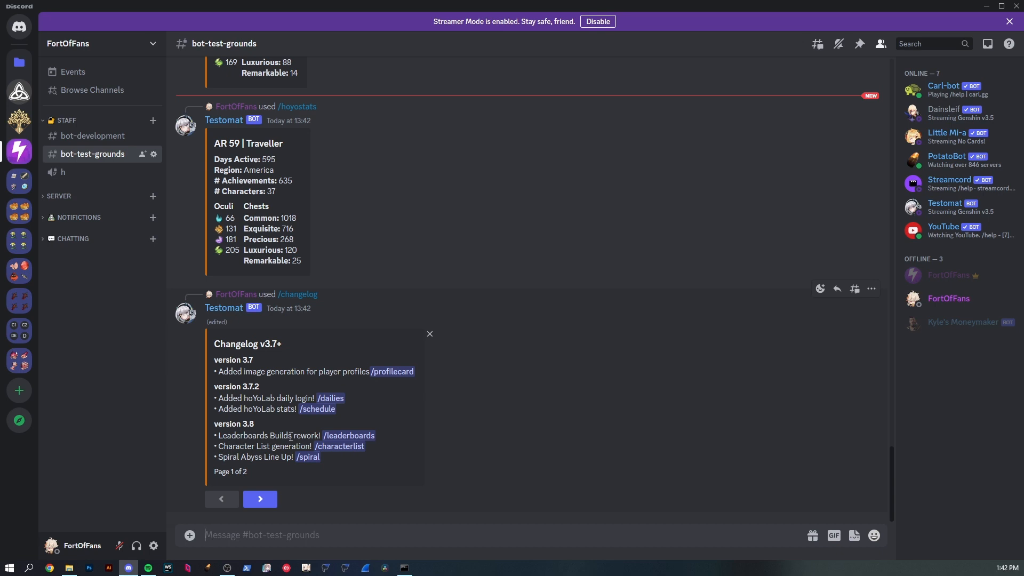
Step: Run /characterlist for FortOfFans and view the generated image full size
type("/charac")
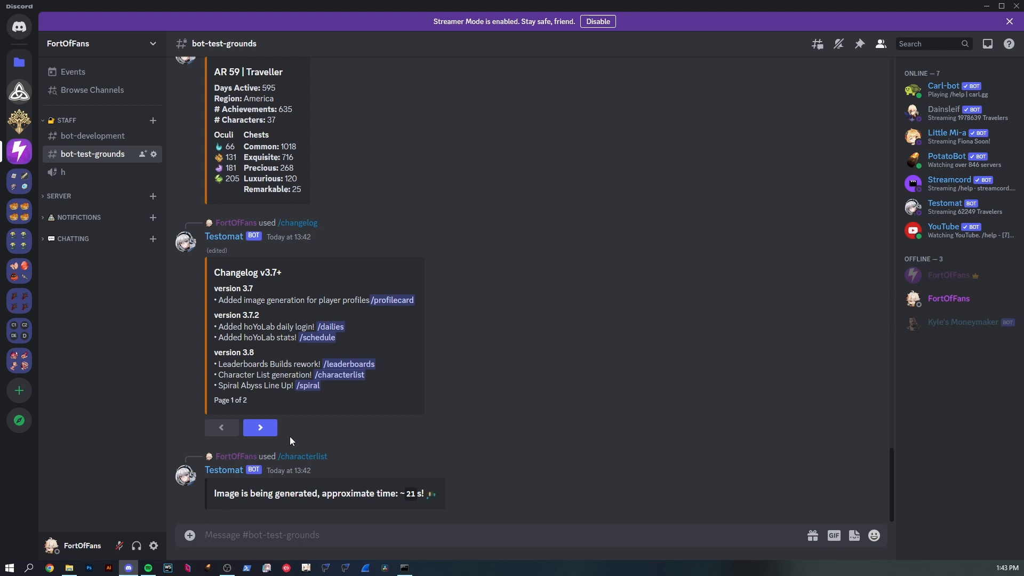
left_click(299, 418)
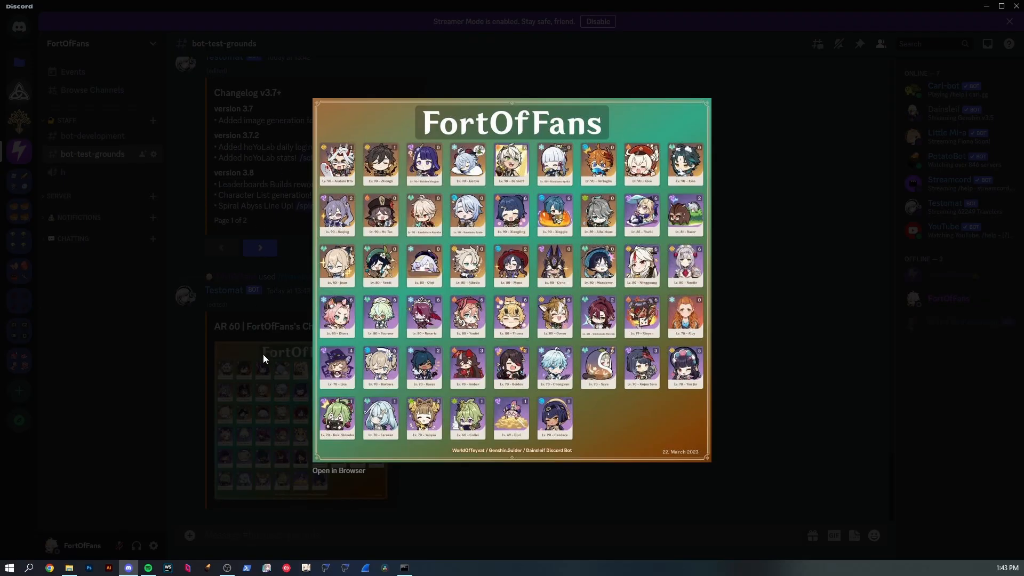
mouse_move(378, 193)
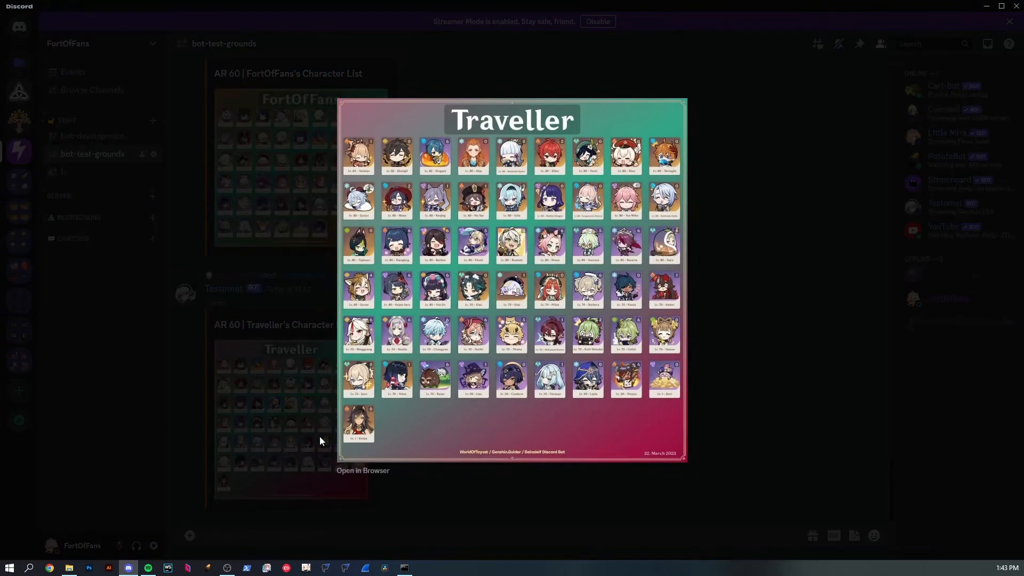
mouse_move(585, 214)
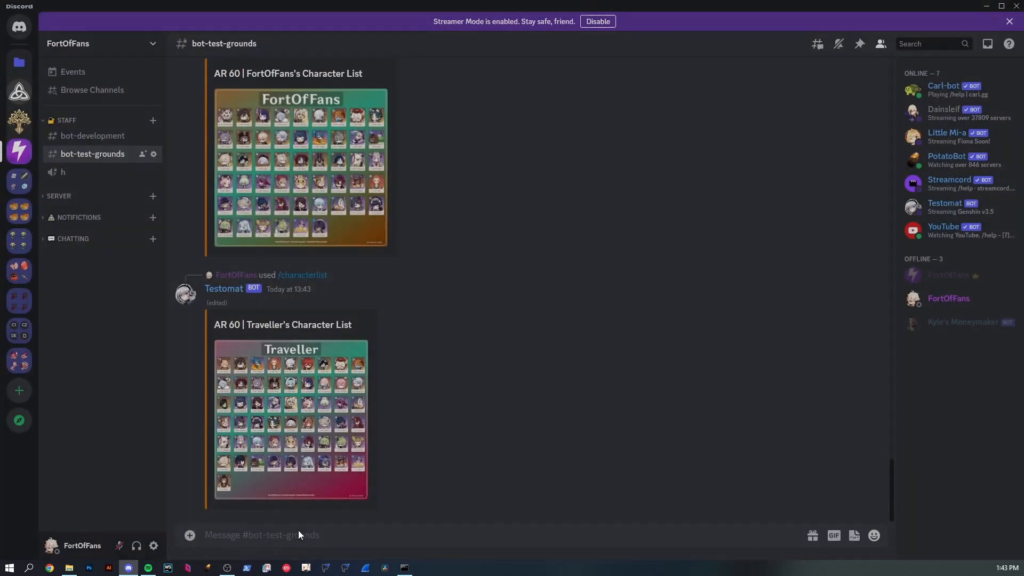
mouse_move(319, 514)
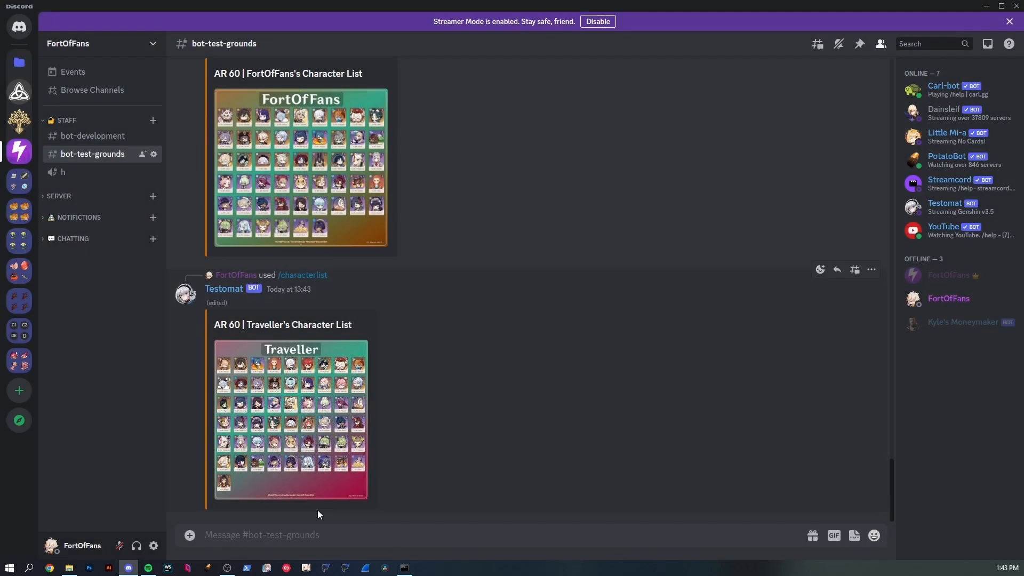
Step: Start the /characterlist command for the Traveller account
type("/")
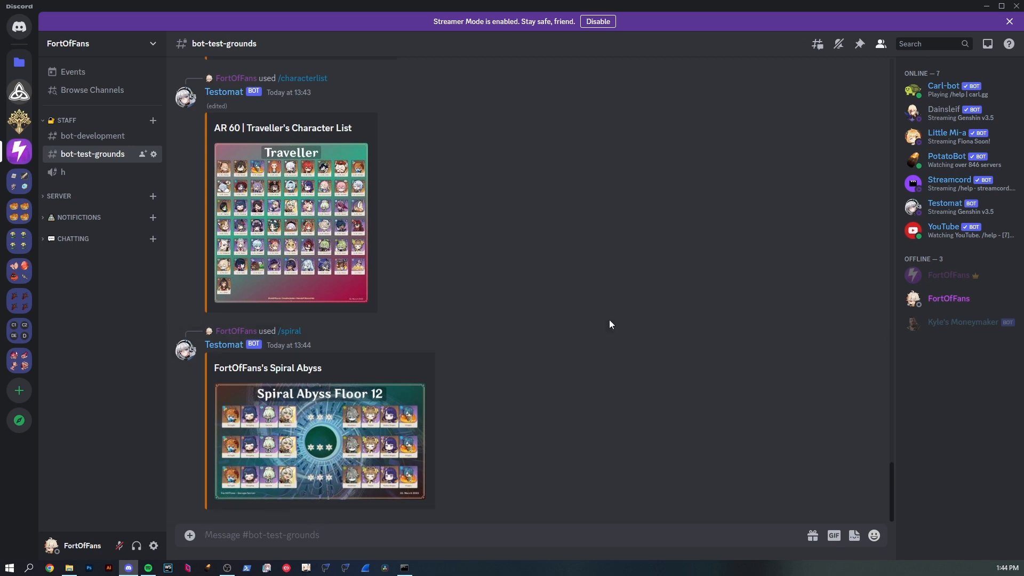
mouse_move(521, 231)
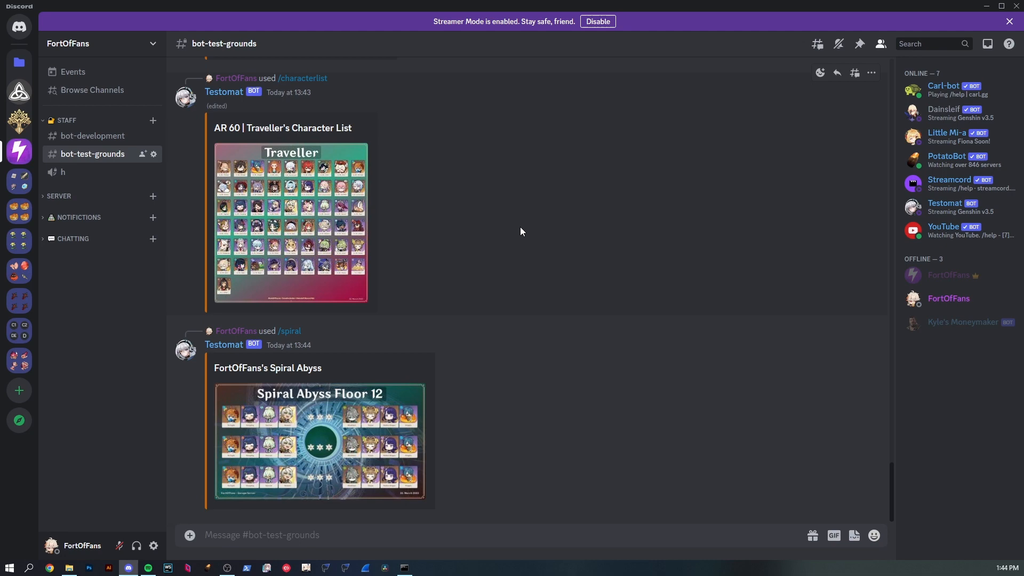
mouse_move(672, 126)
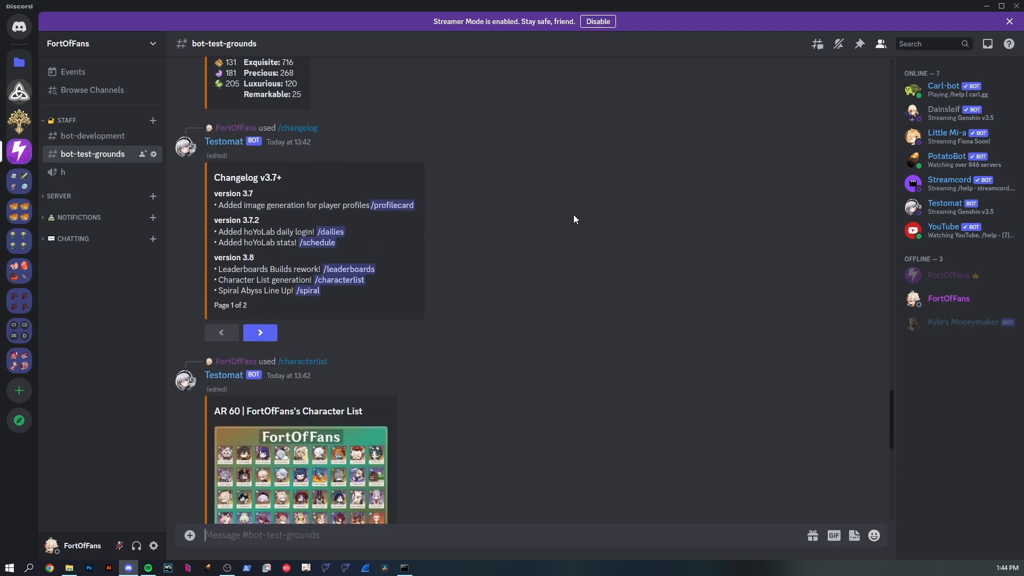
Step: Scroll the channel past the Spiral Abyss Floor 12 lineup
scroll("down", 3)
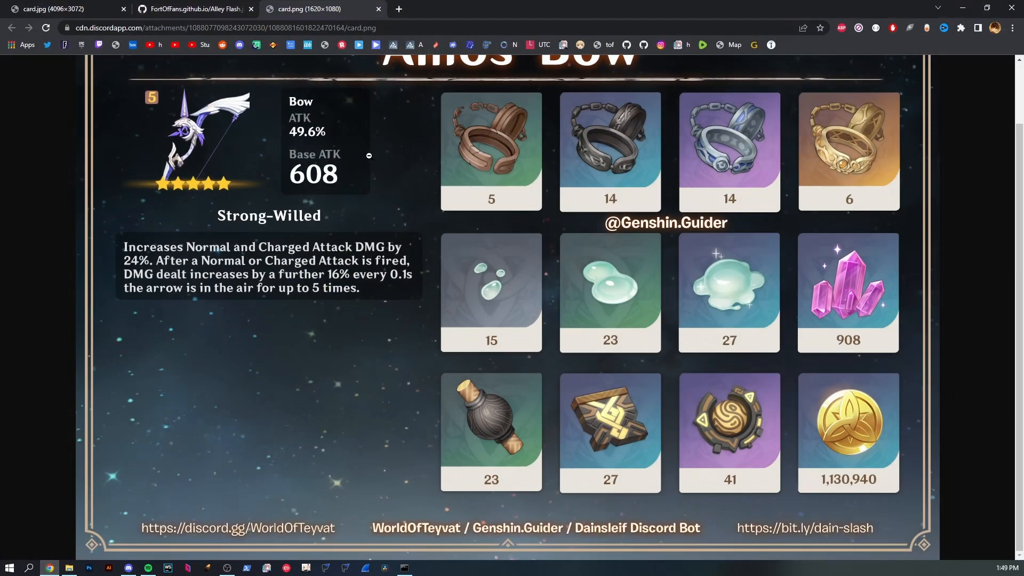
Step: Visit bit.ly/dain_bot's top.gg listing in Chrome, read its features, then return to Discord
type("bit.ly")
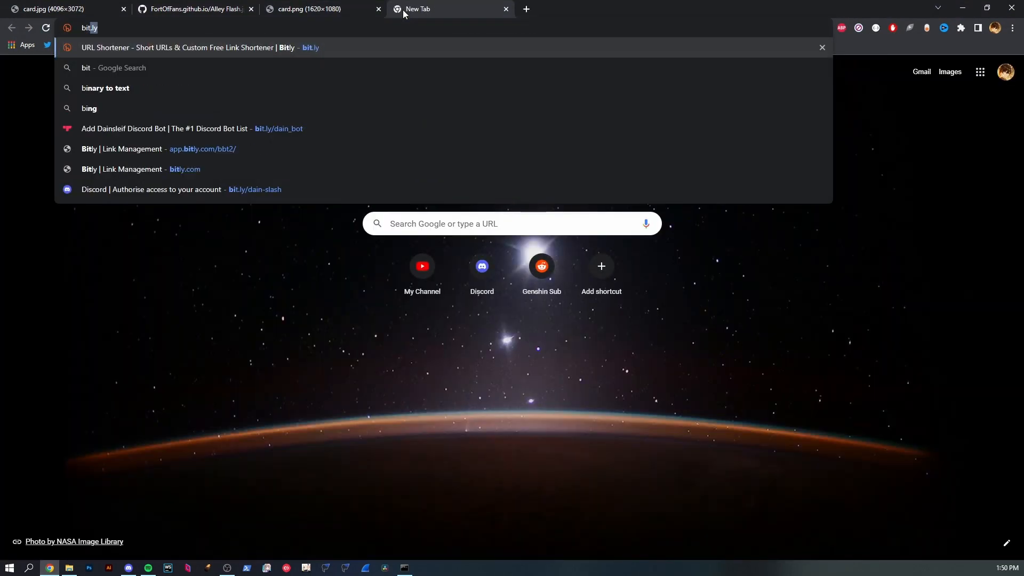
type("/dain_bot")
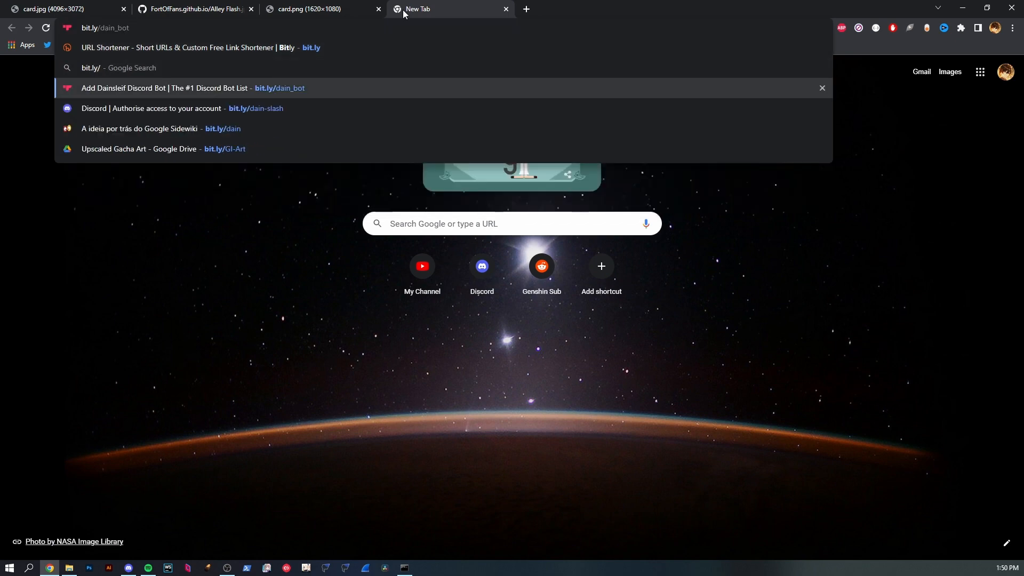
left_click(190, 87)
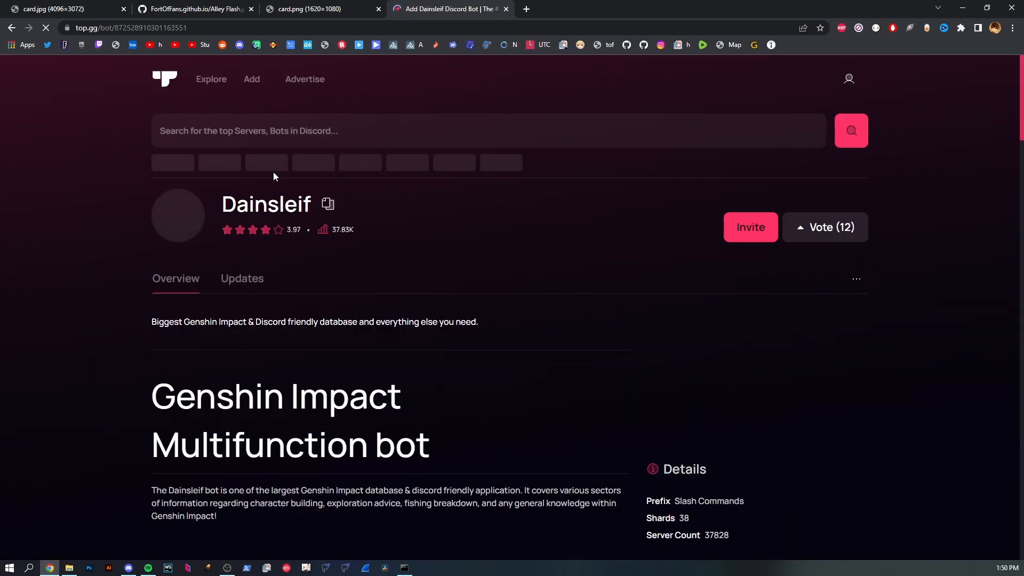
scroll("down", 3)
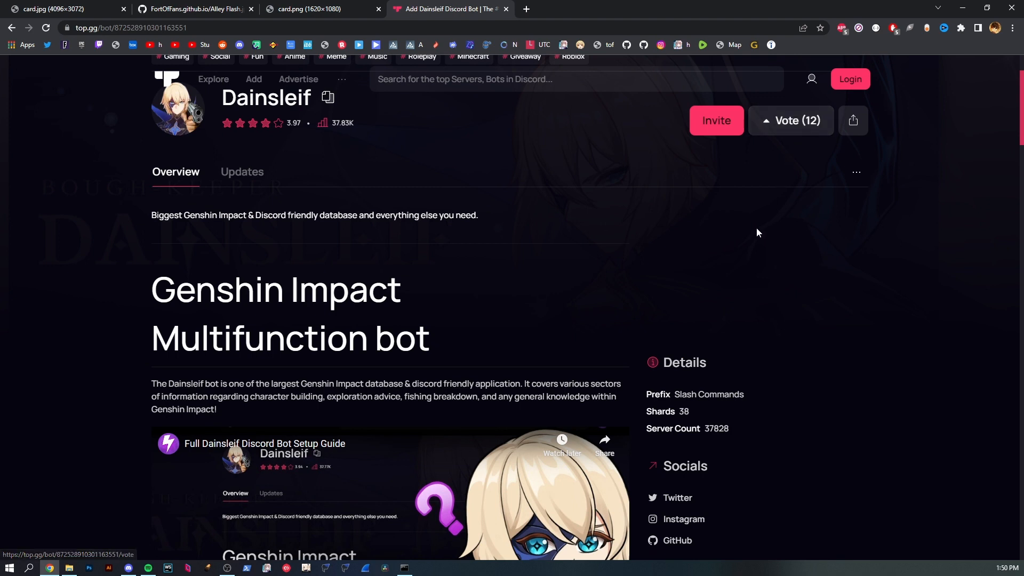
mouse_move(757, 322)
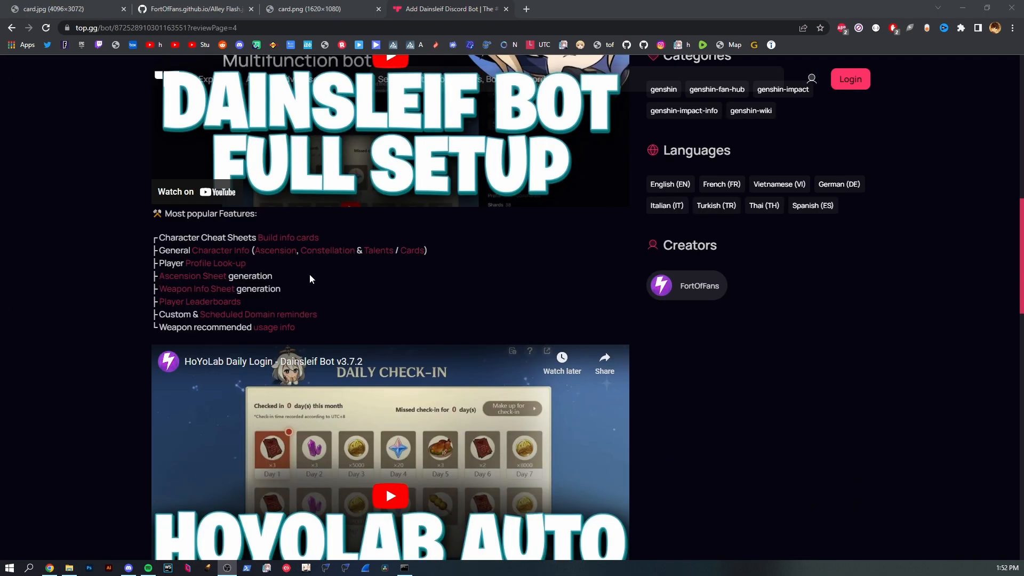
left_click(129, 566)
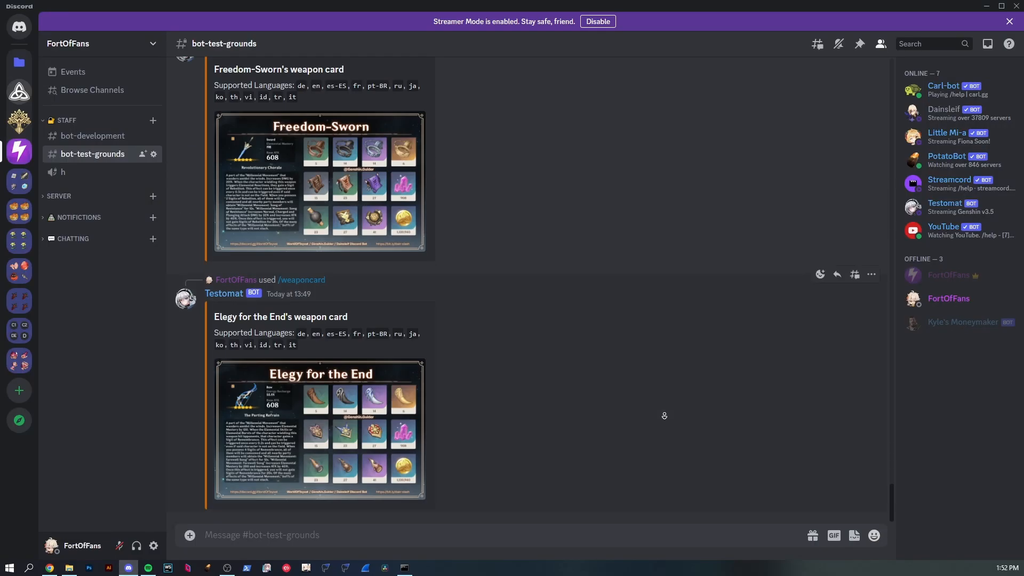
mouse_move(571, 515)
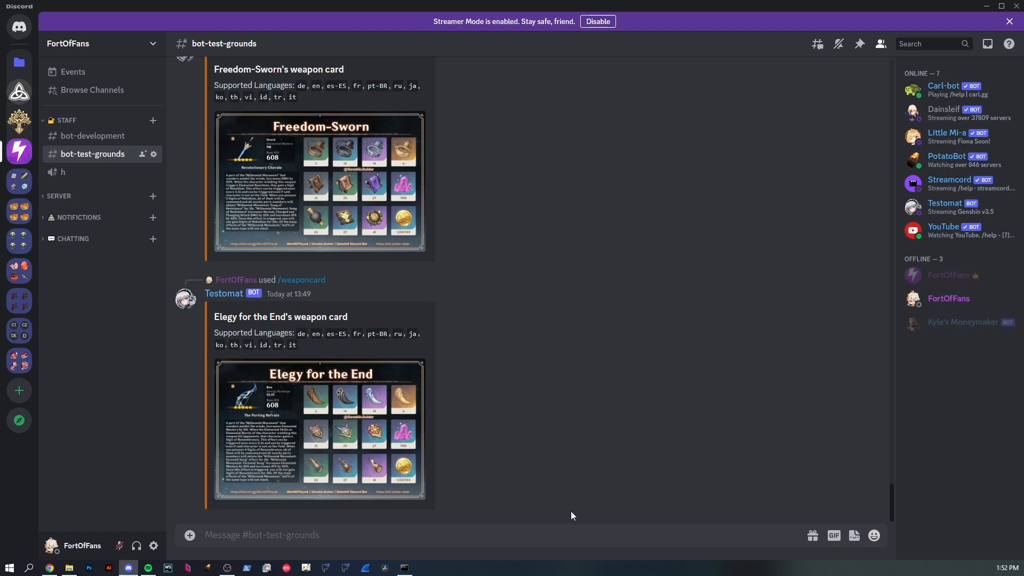
Step: Run /premium so Dainsleif explains Premium benefits with PayPal and Ko-fi options
type("/premium")
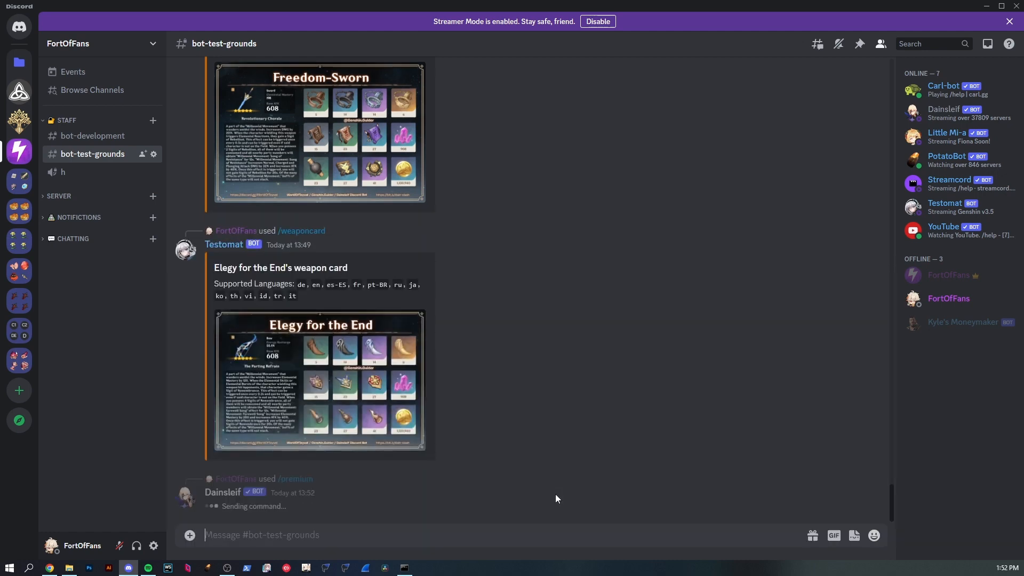
scroll("down", 3)
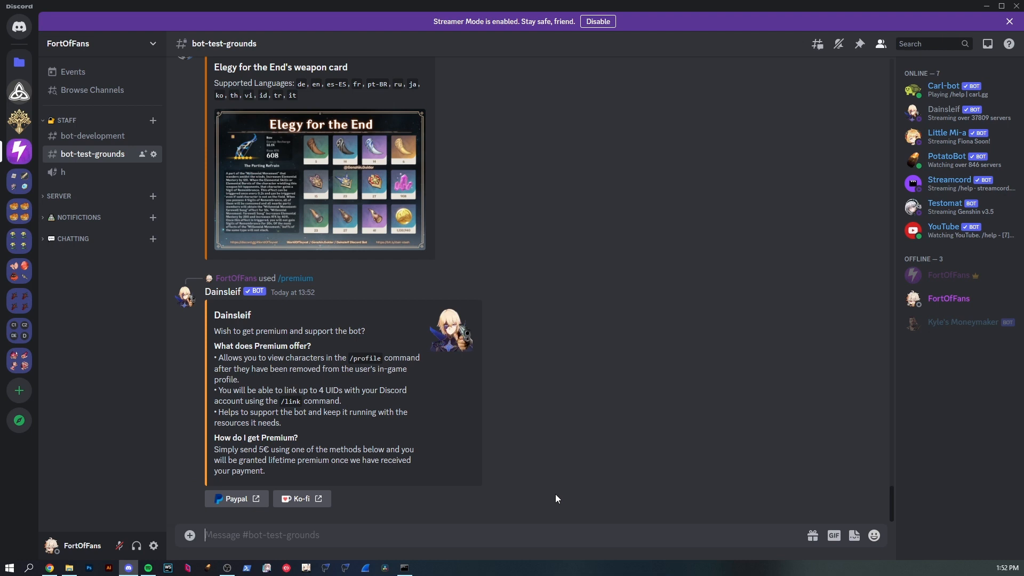